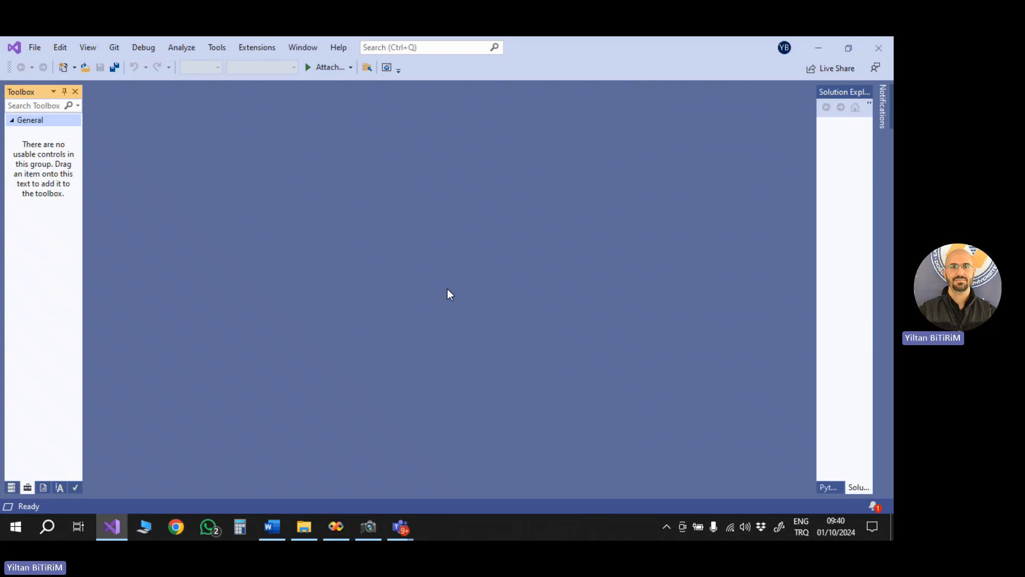
mouse_move(45, 42)
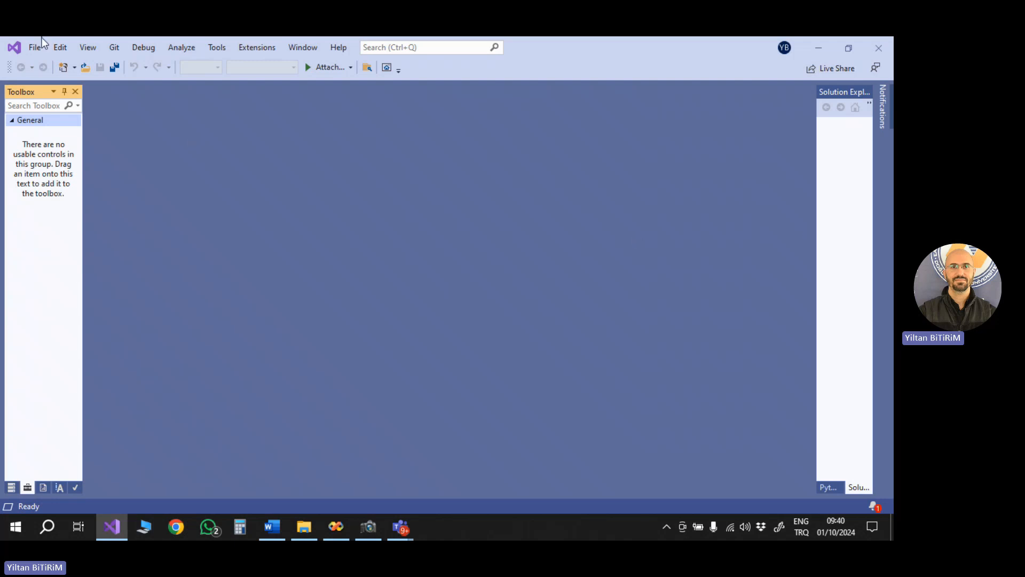
Step: Create a new empty C++ project, filtering templates to C++ and keeping the name Project47
left_click(36, 48)
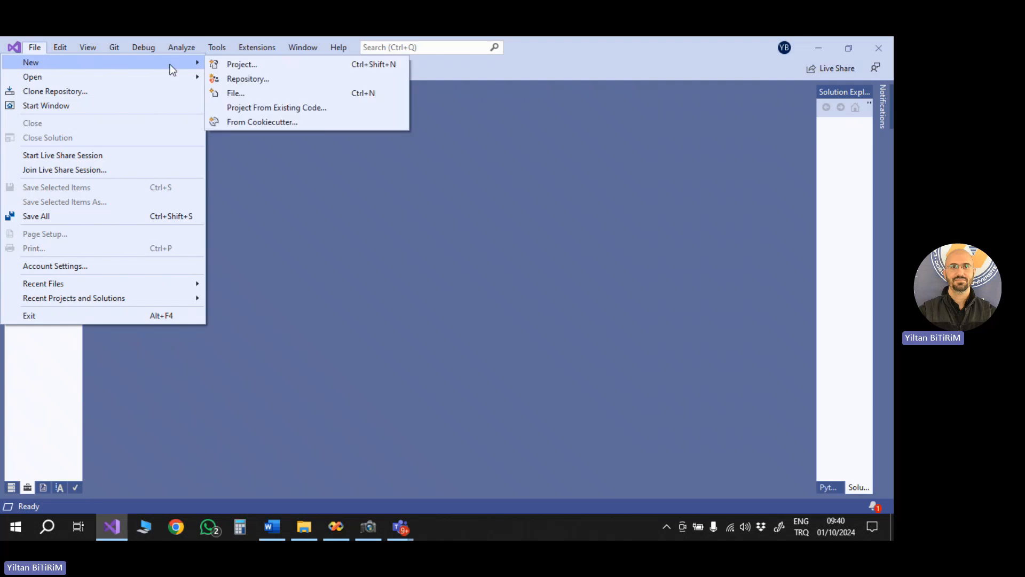
left_click(242, 64)
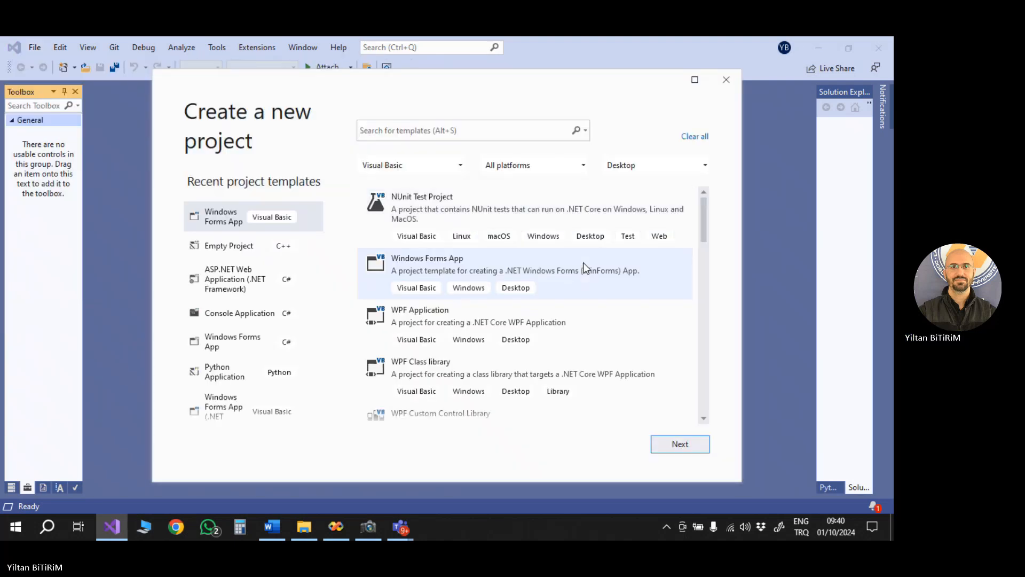
left_click(410, 164)
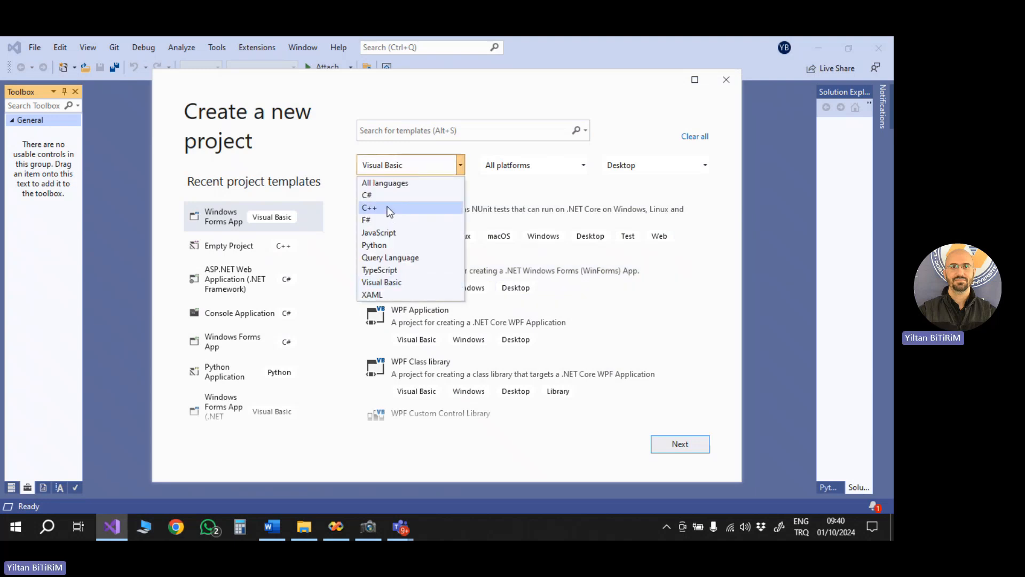
left_click(369, 208)
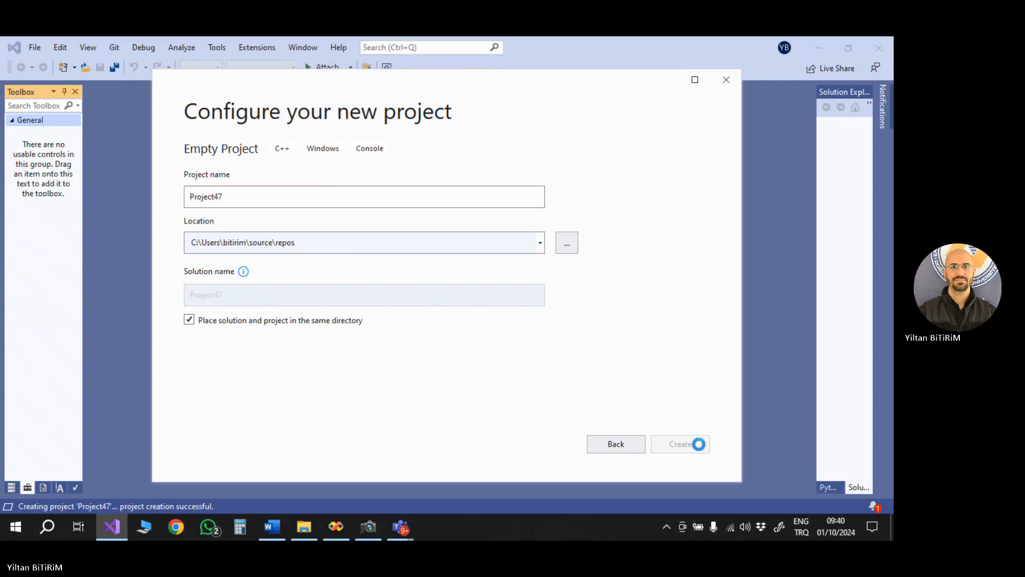
left_click(681, 443)
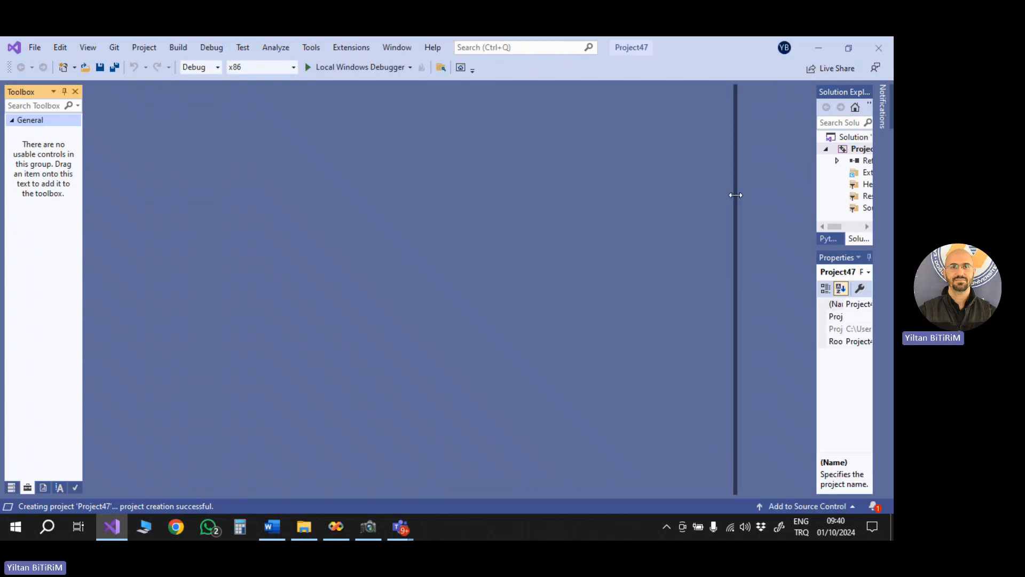
Step: Add a new C++ File (.cpp) item, Source.cpp, to Project47 from Solution Explorer
right_click(801, 153)
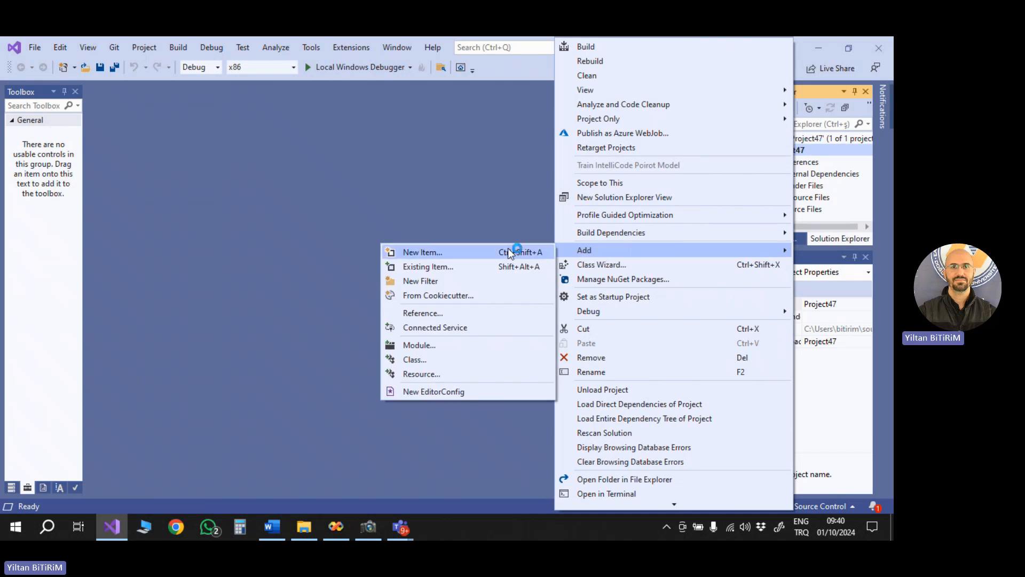
left_click(422, 252)
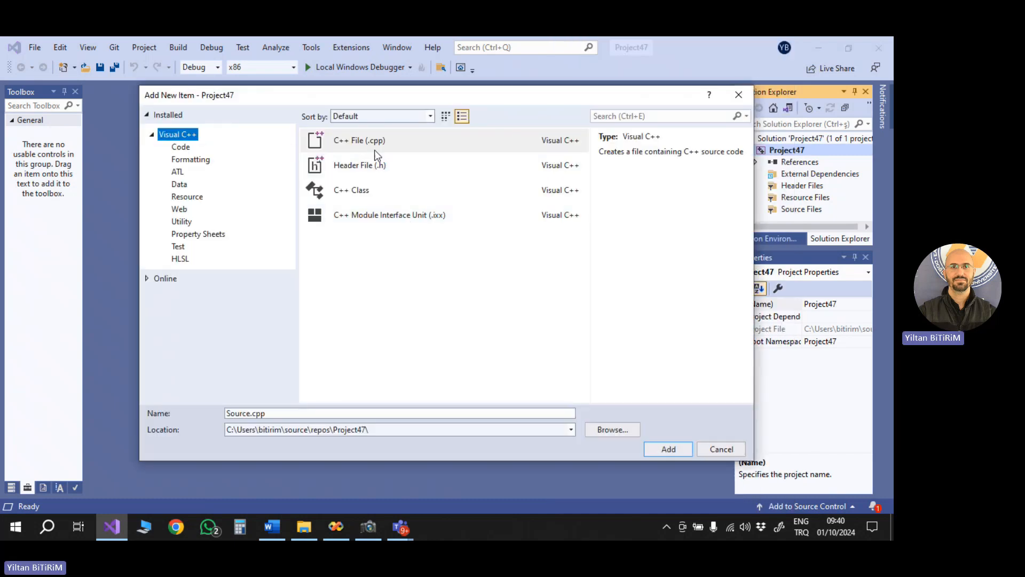
left_click(721, 448)
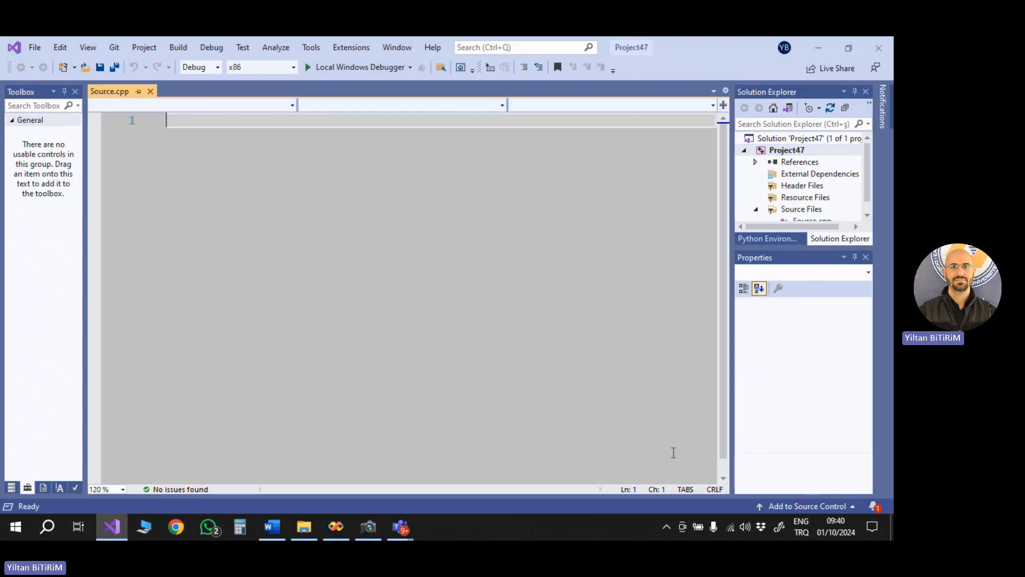
Step: Write #include <stdio.h>, int main() and declare int a; inside it
type("#include")
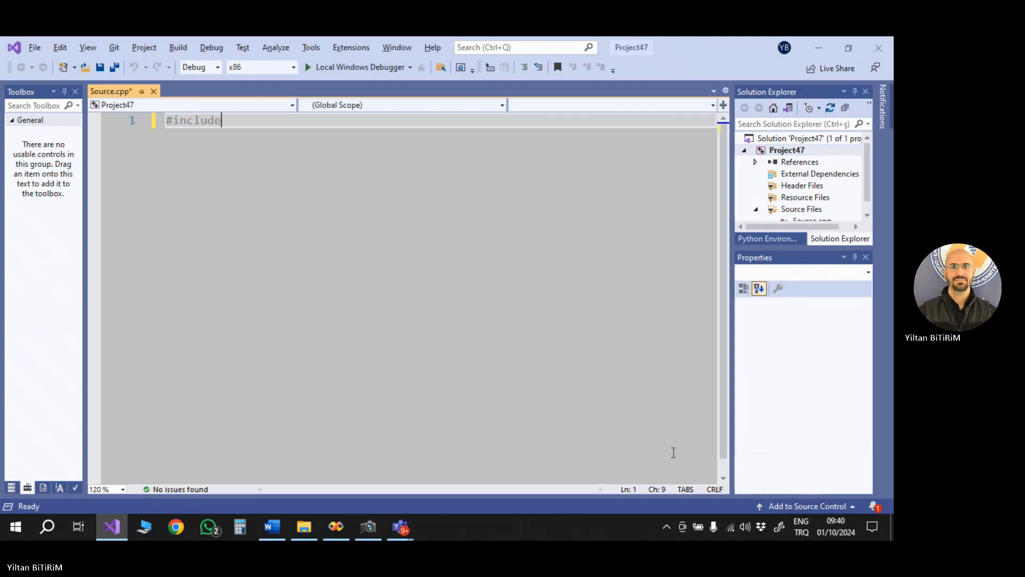
type("\" \"")
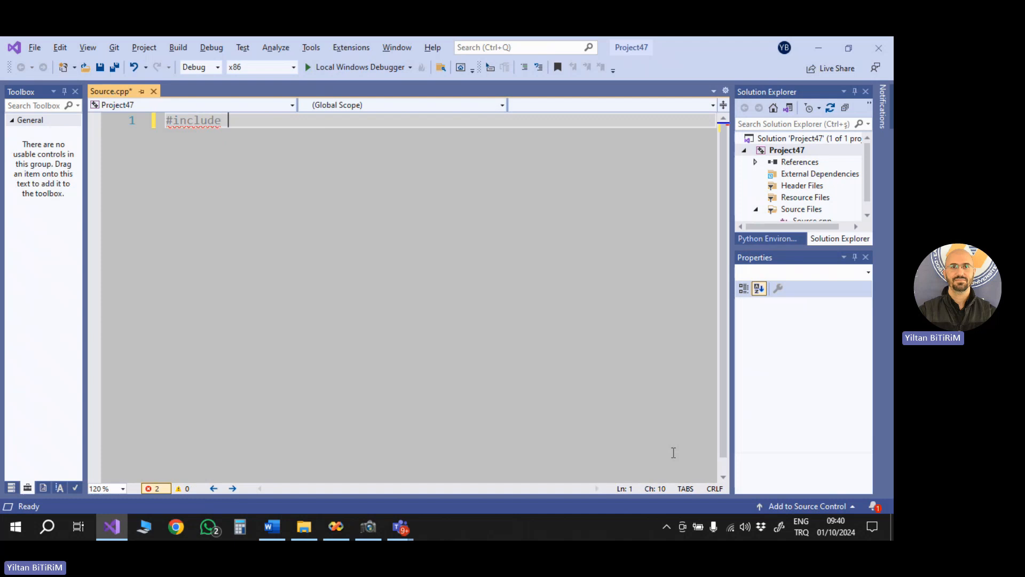
type("<stdioh")
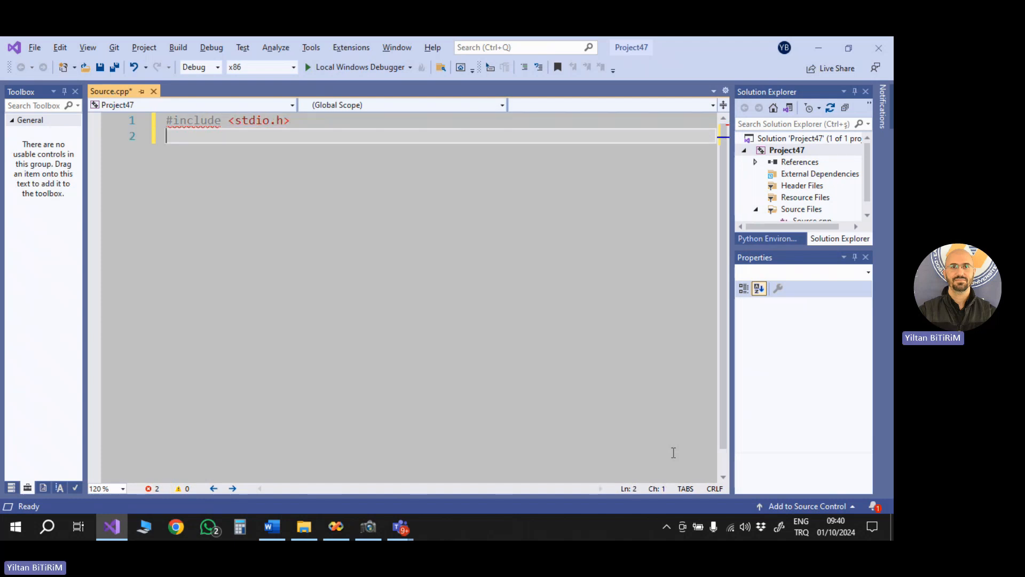
type("int")
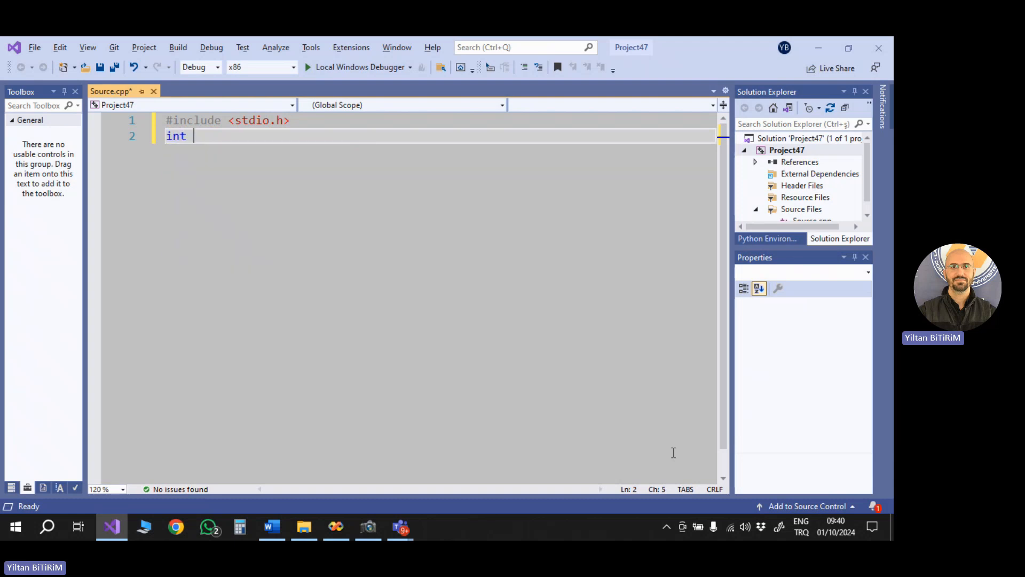
type("main()")
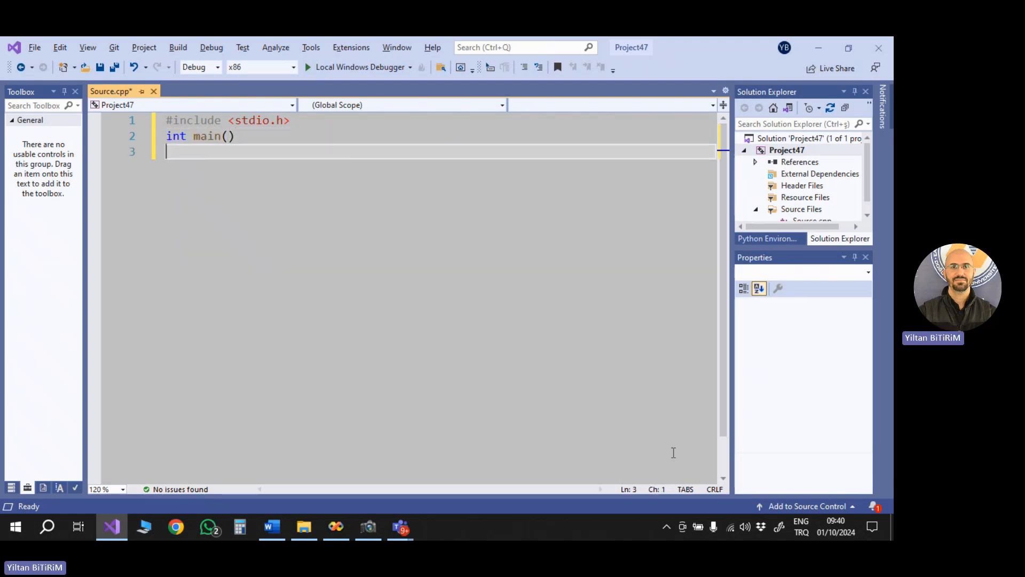
type("{")
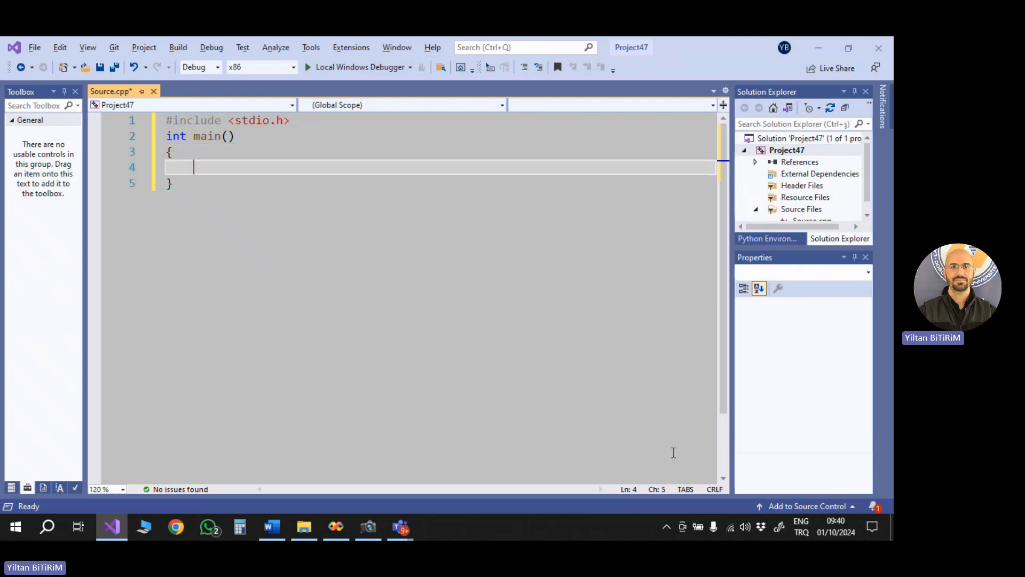
type("int a;")
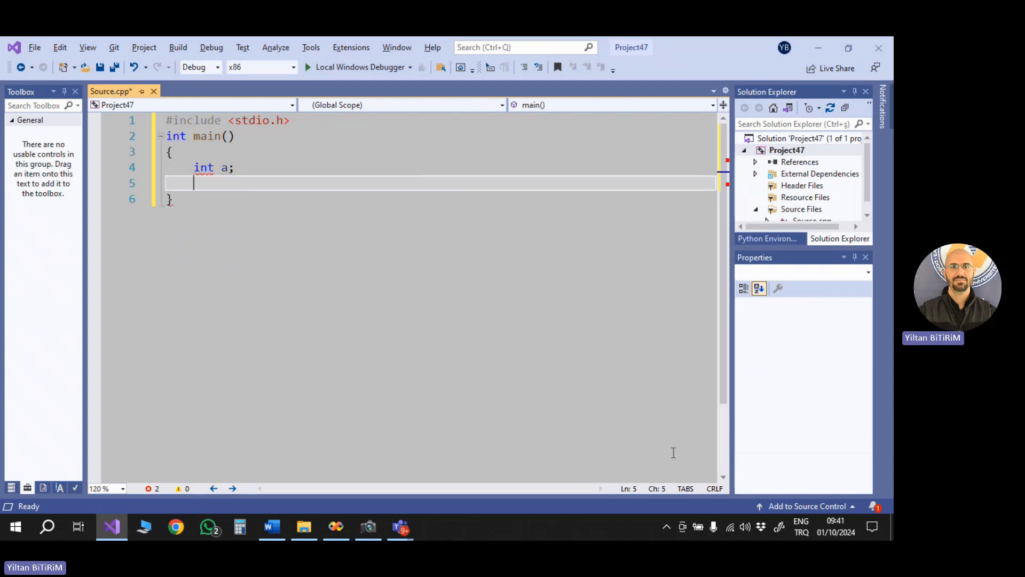
Step: Add scanf("%d", &a); and printf("\n%d\n", a); to read and echo the integer
type("scanf(")
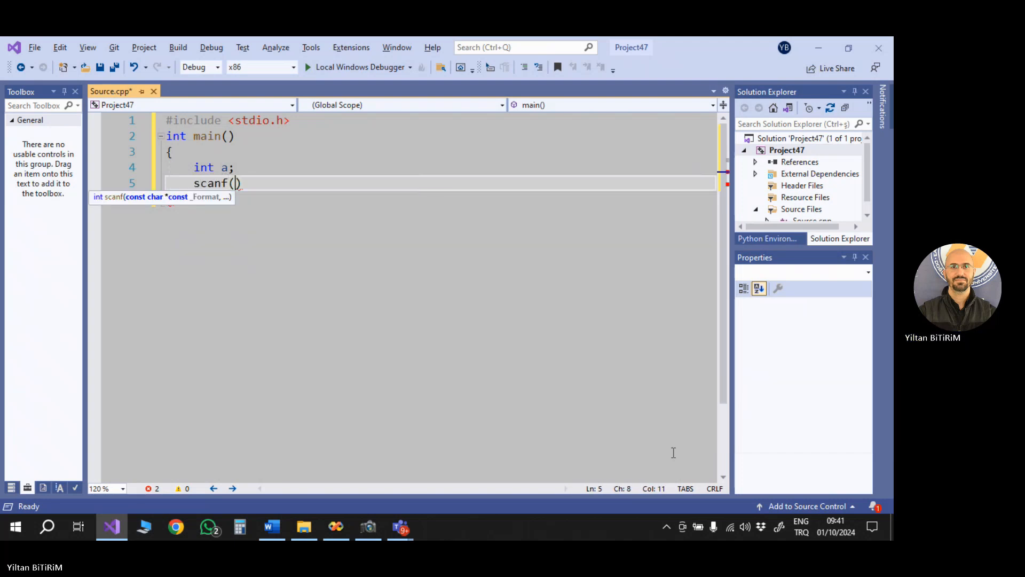
type("\"%d\"")
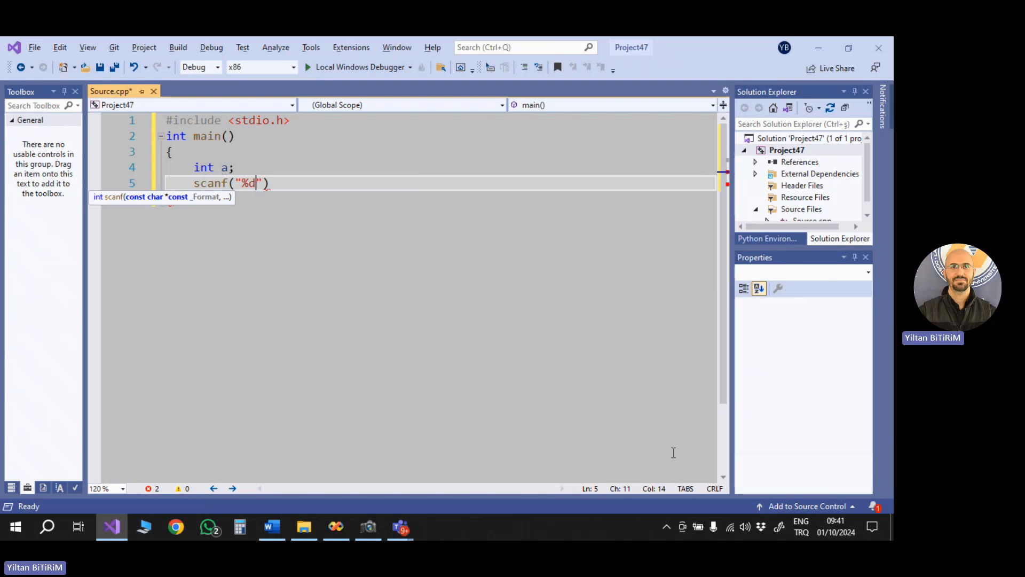
type(",&")
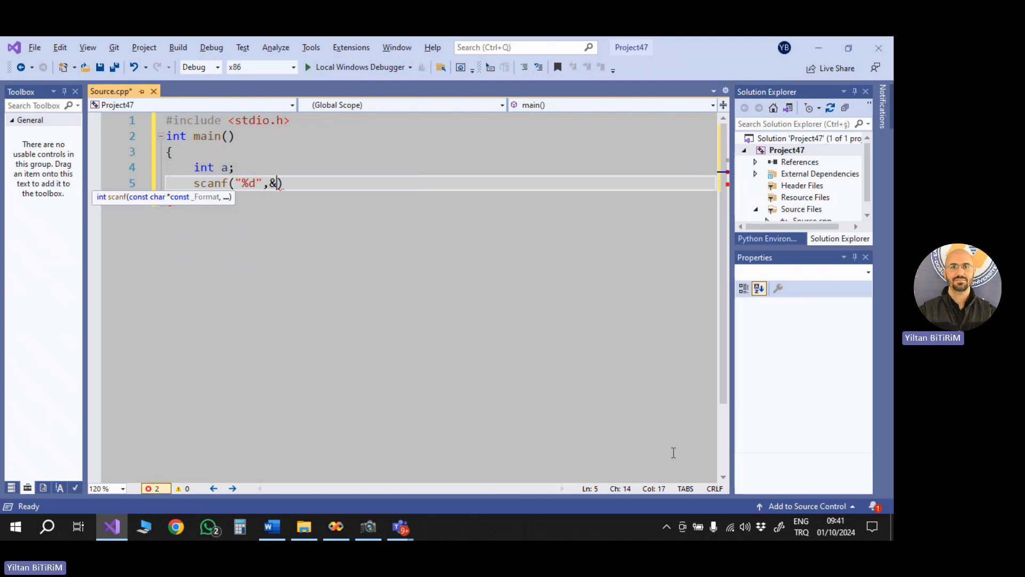
type("a);")
type("p")
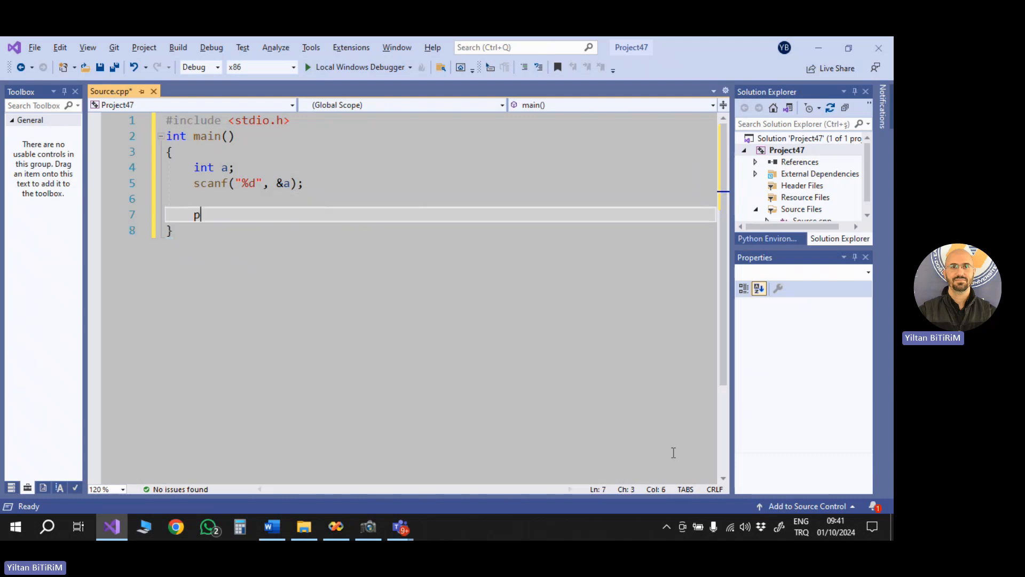
type("rintf()")
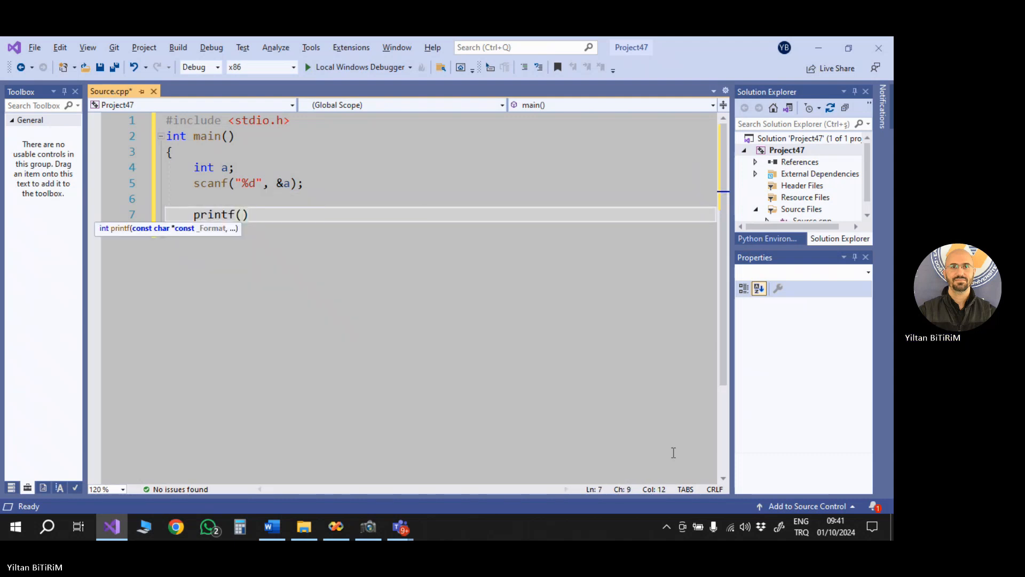
type("\"")
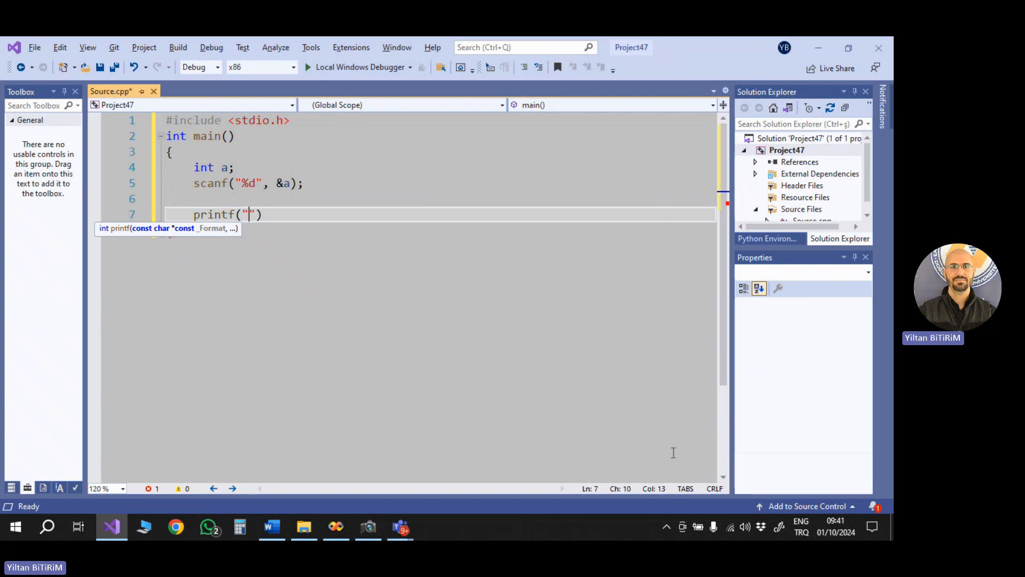
type("%d\\")
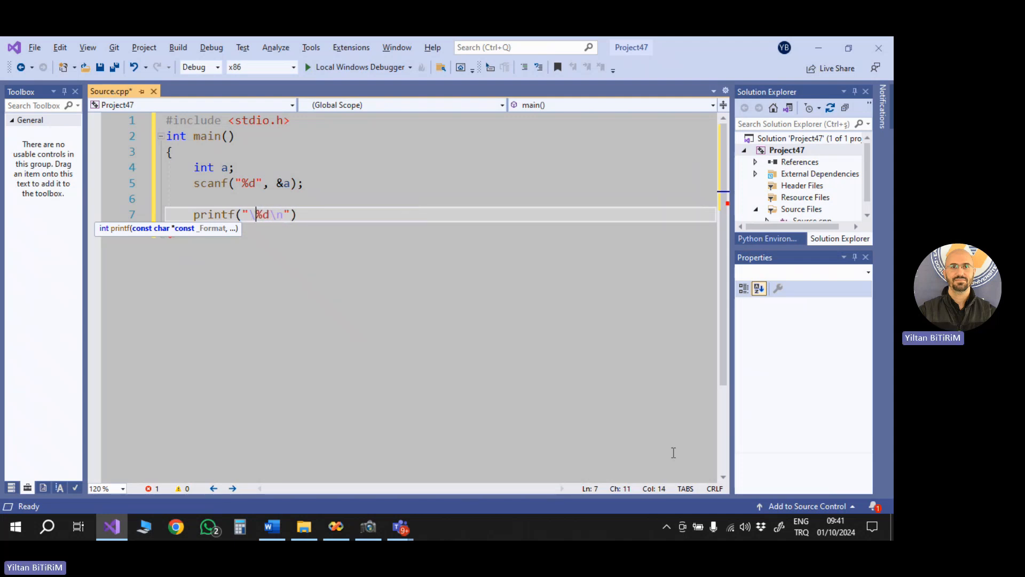
type("n")
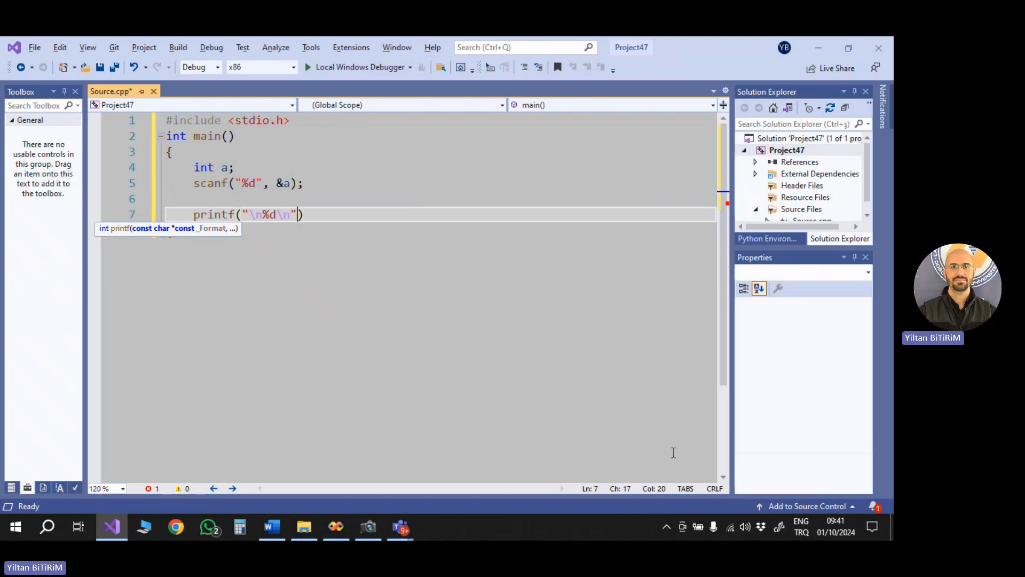
type(",a")
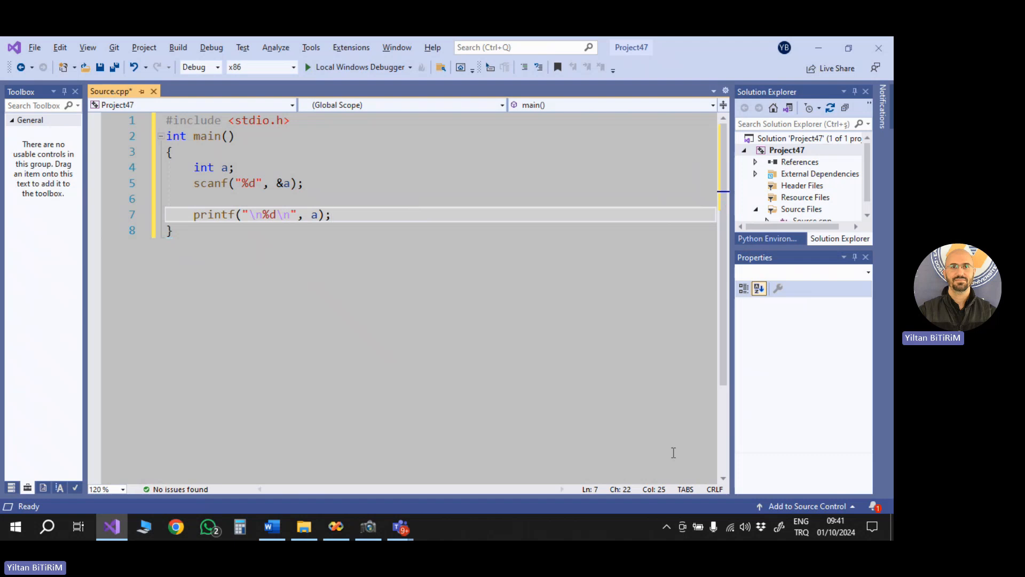
Step: Run with Local Windows Debugger, decline the last successful build, and close the C4996 error reports
left_click(167, 231)
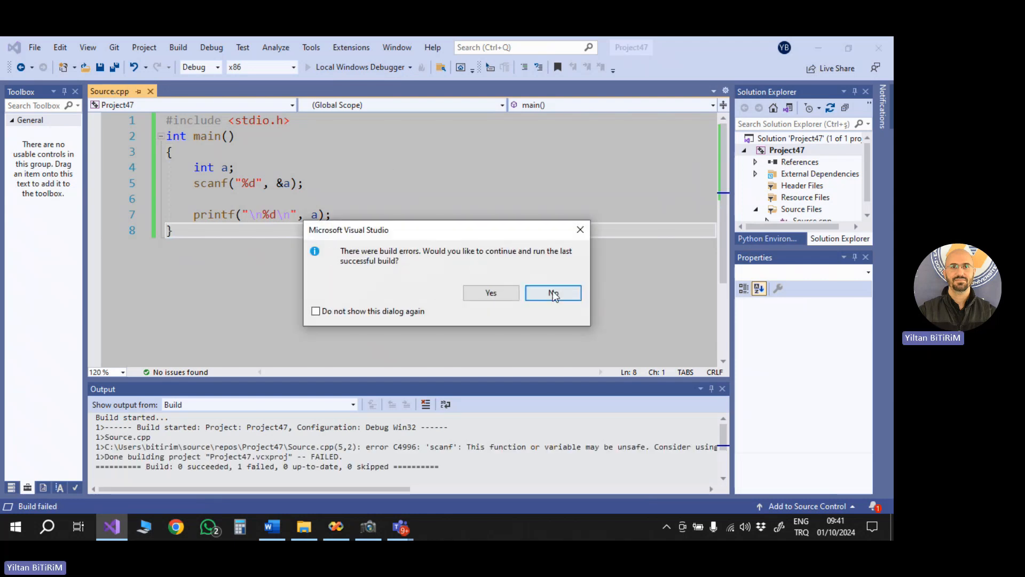
left_click(553, 292)
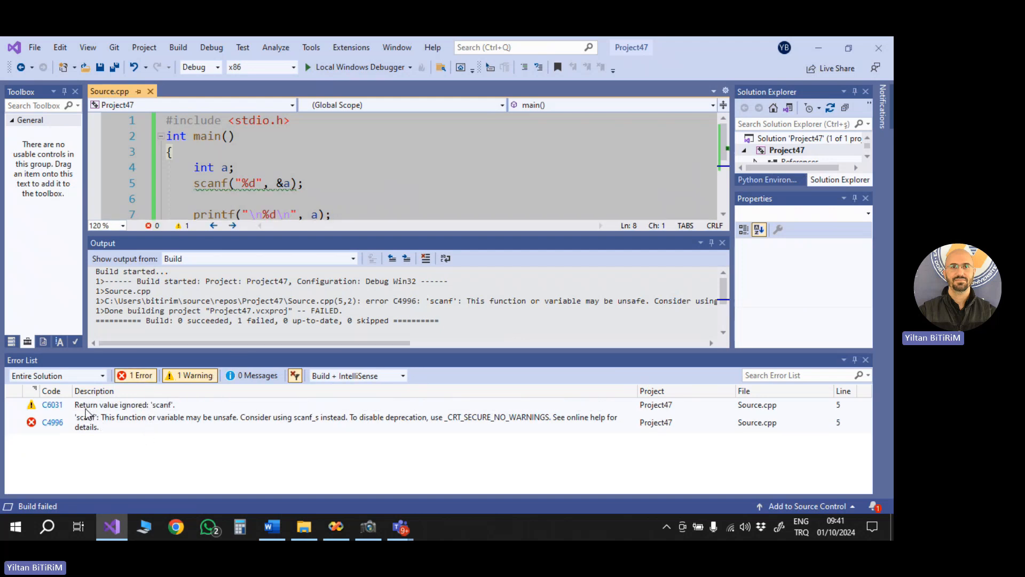
mouse_move(172, 412)
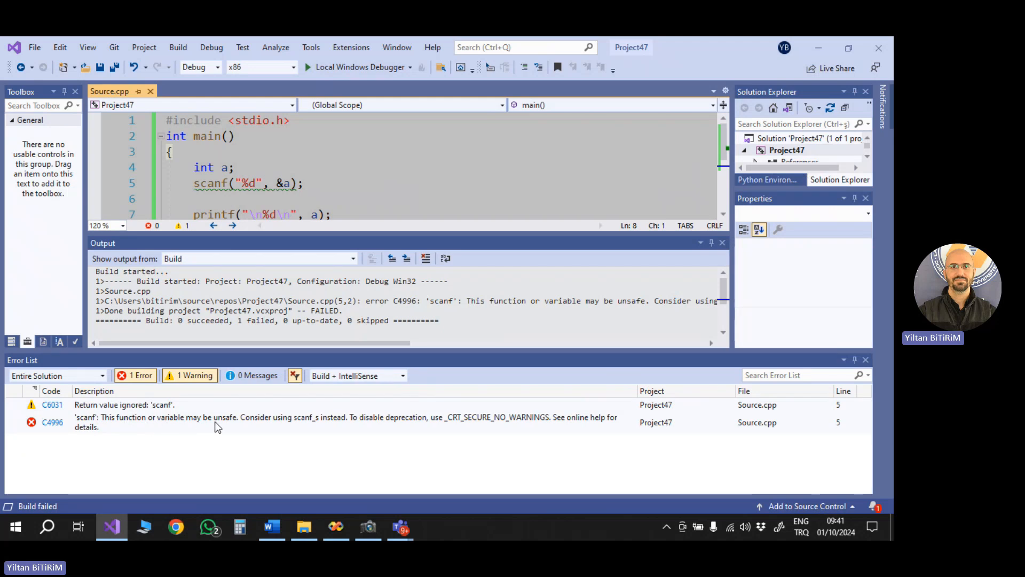
mouse_move(237, 429)
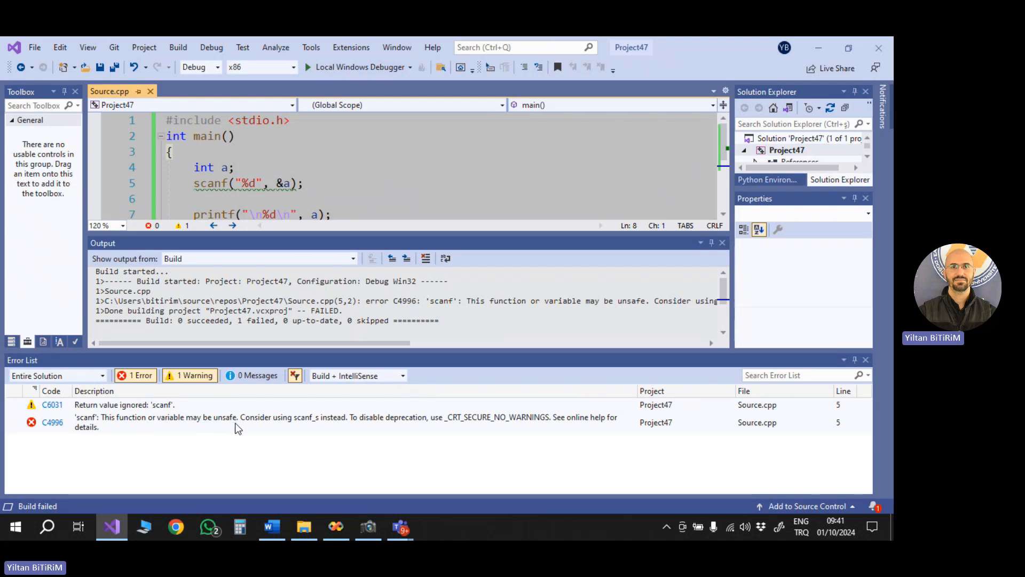
mouse_move(638, 383)
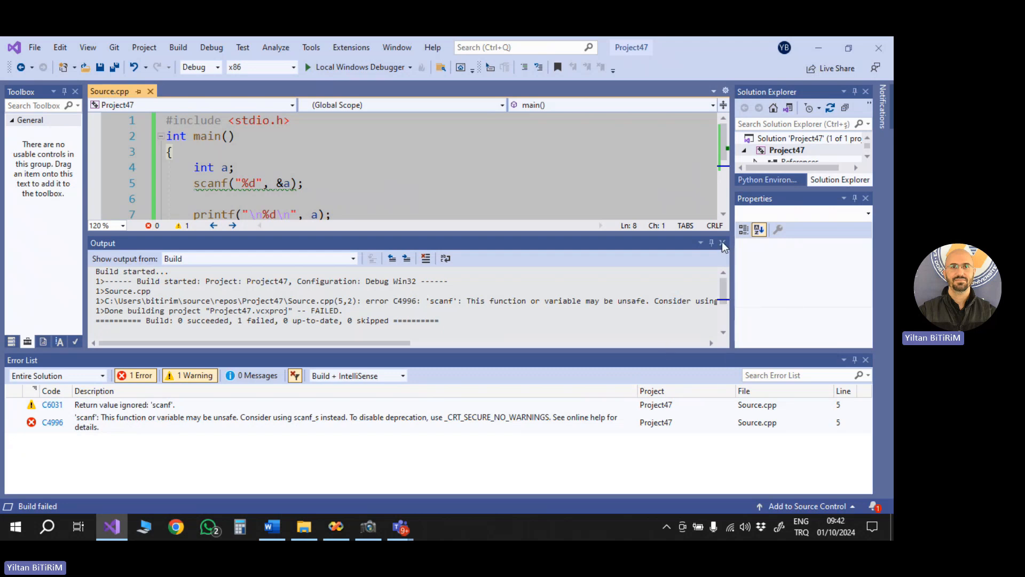
left_click(723, 244)
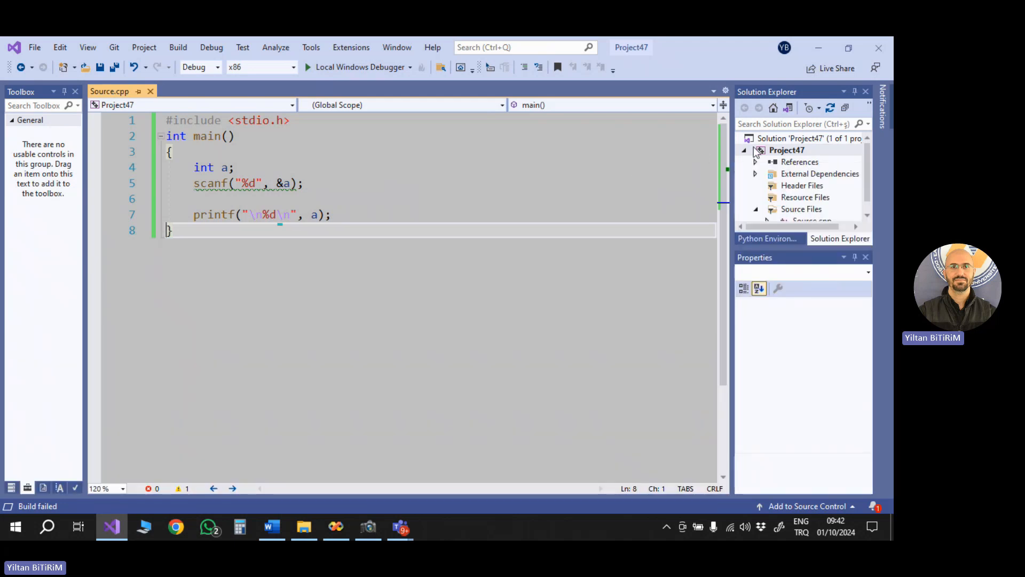
Step: Open Project47's Properties from its Solution Explorer context menu
right_click(788, 149)
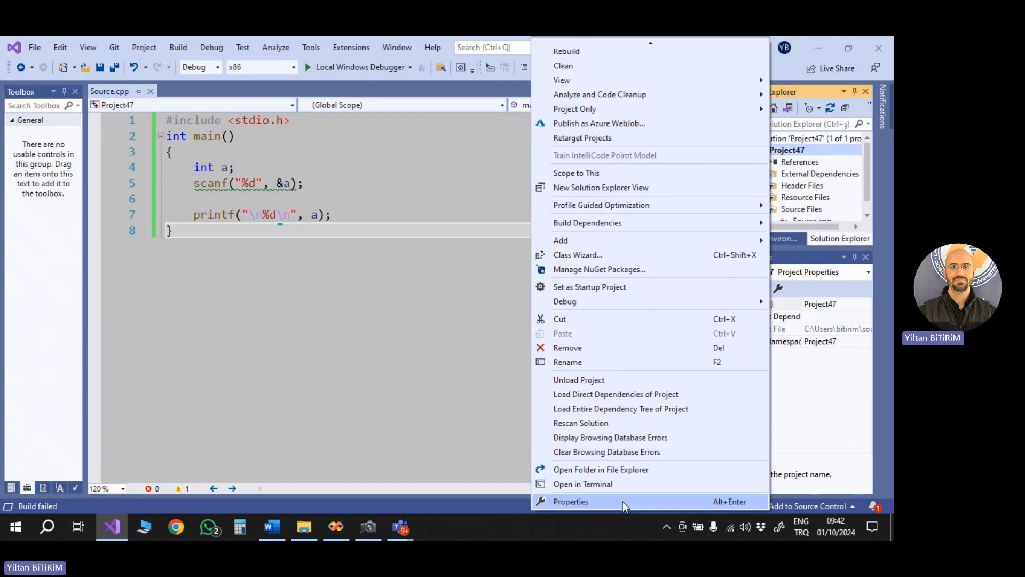
mouse_move(589, 505)
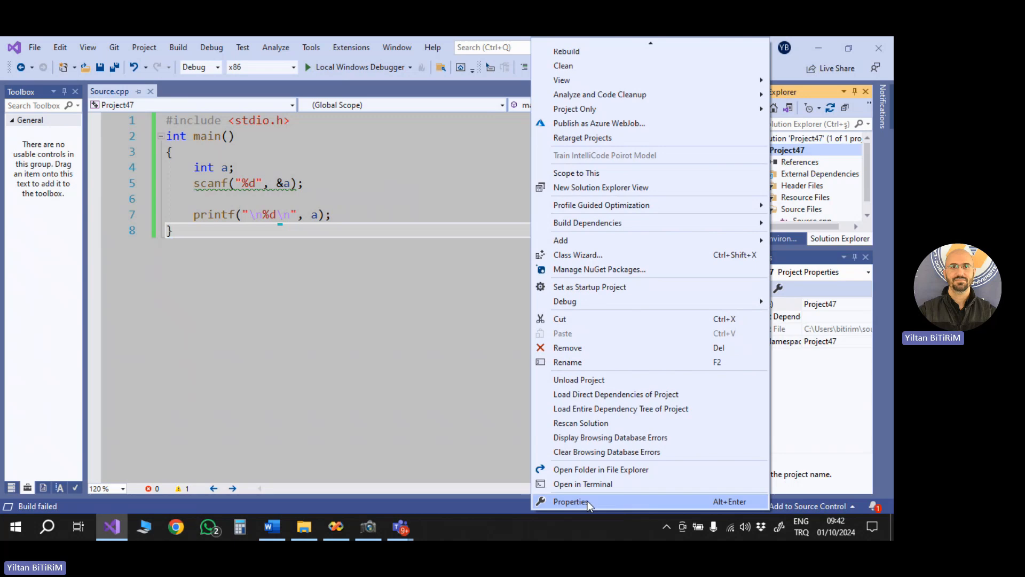
left_click(570, 502)
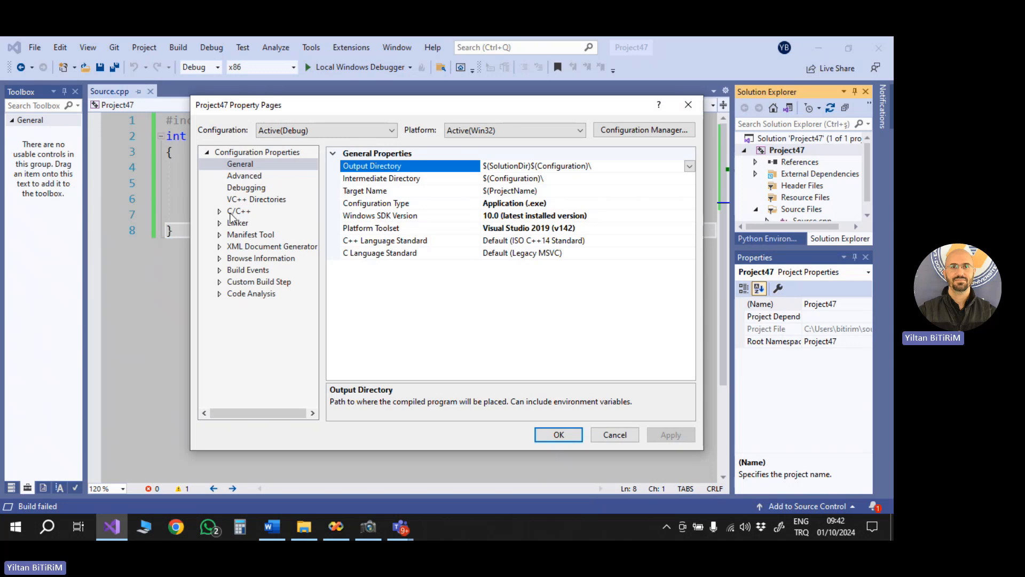
Step: Under C/C++ > Advanced, enter 4996 in Disable Specific Warnings and accept with OK
left_click(219, 210)
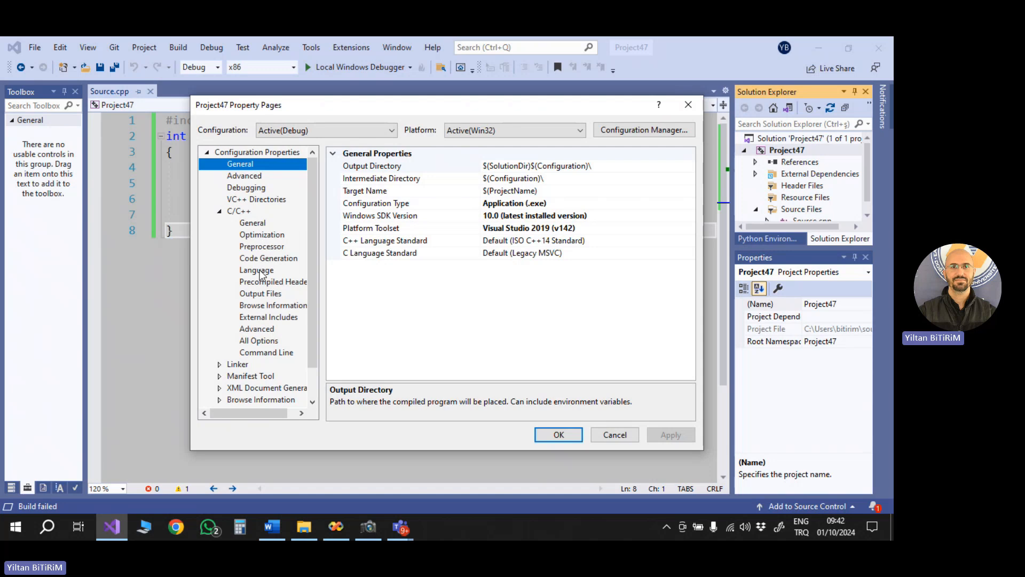
left_click(256, 329)
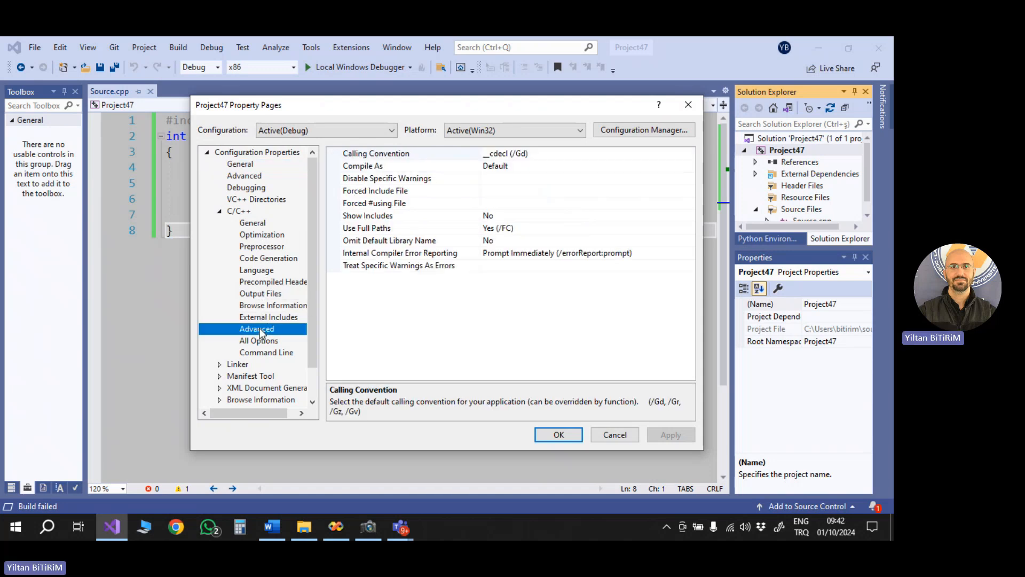
mouse_move(359, 190)
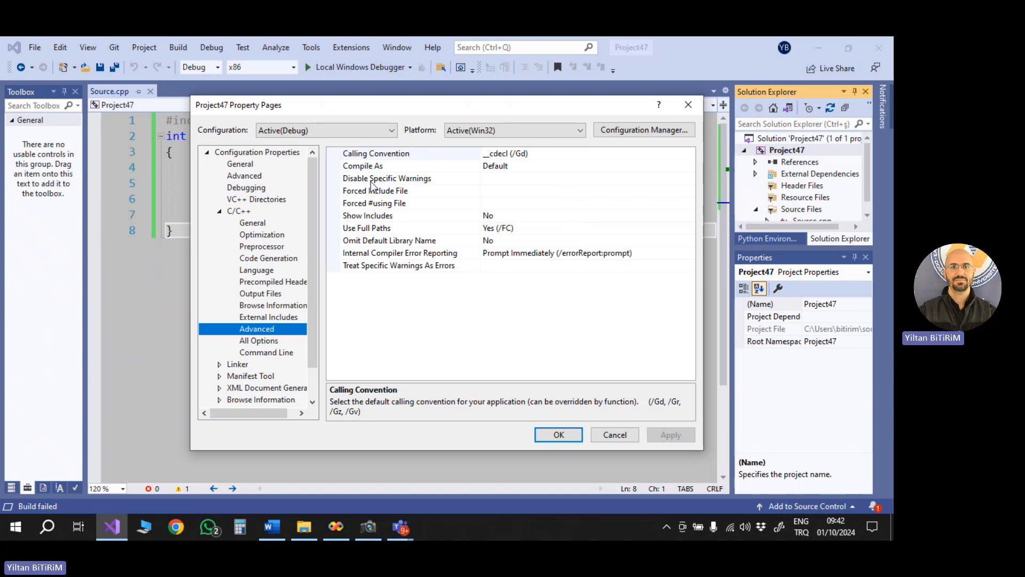
mouse_move(395, 184)
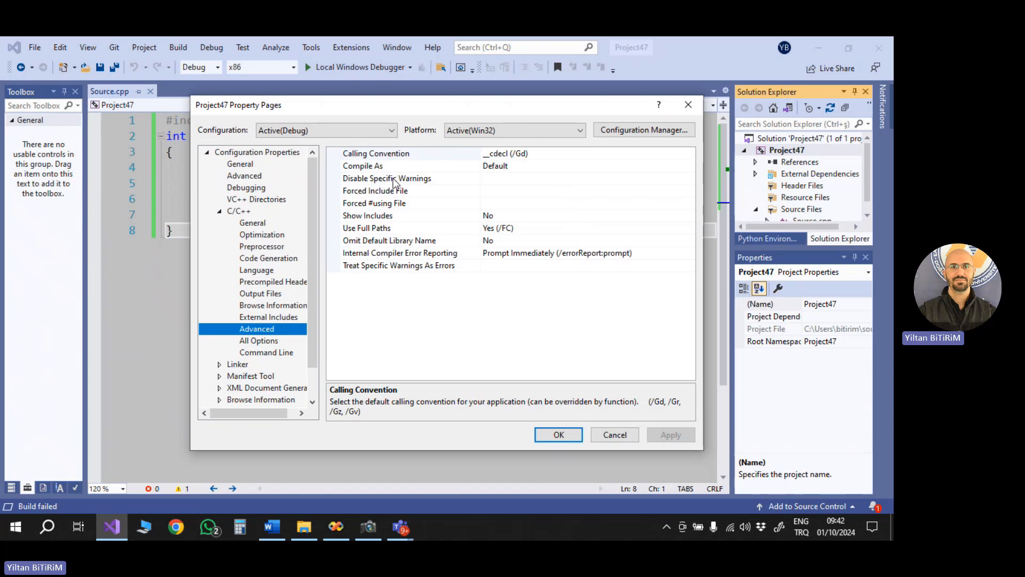
left_click(387, 178)
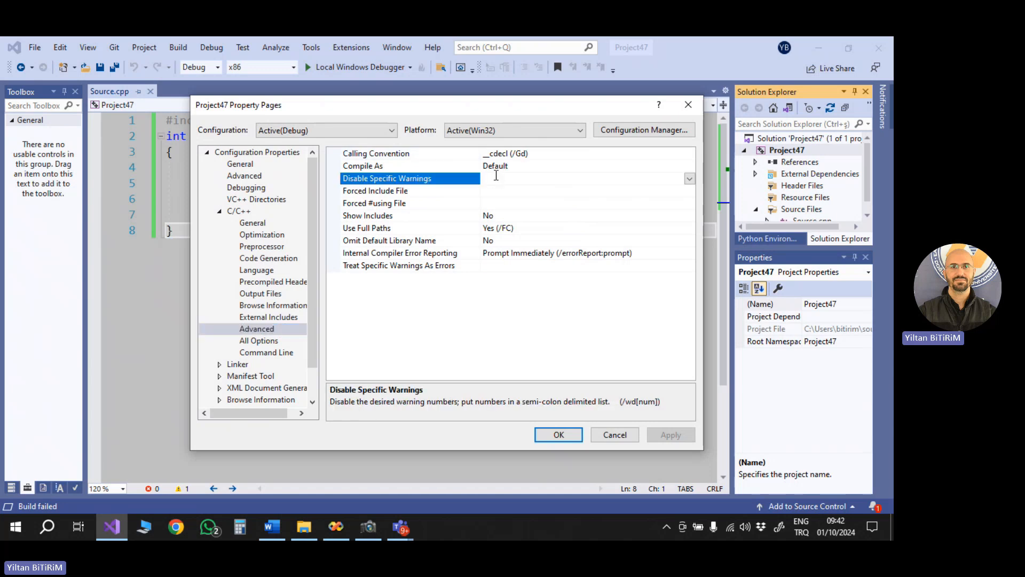
type("4996")
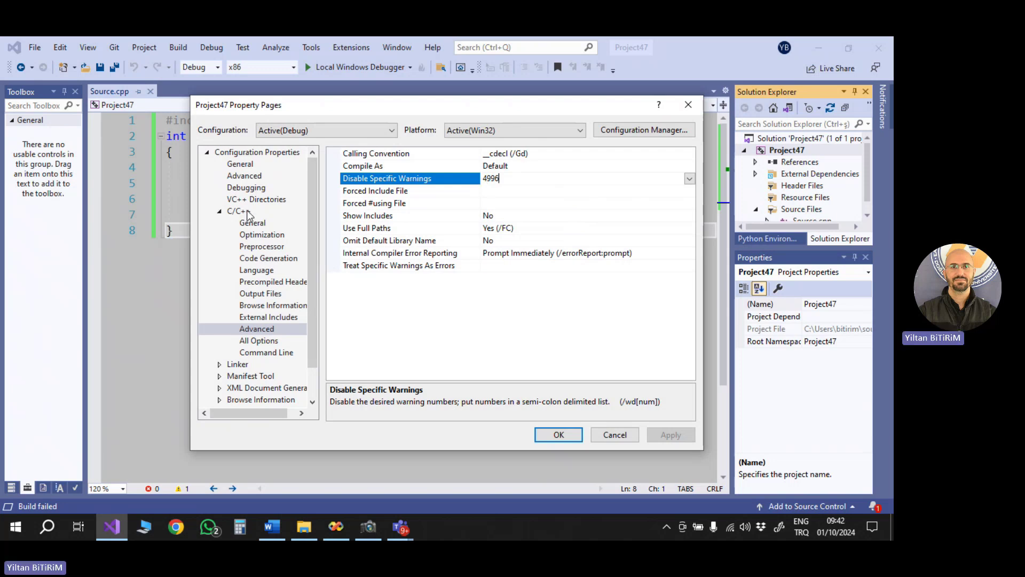
mouse_move(405, 188)
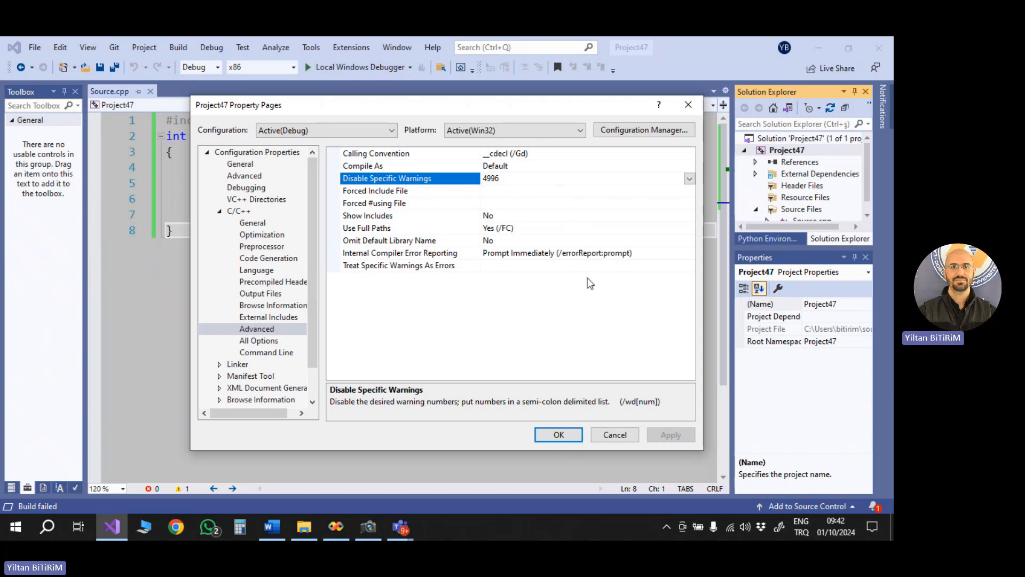
left_click(558, 433)
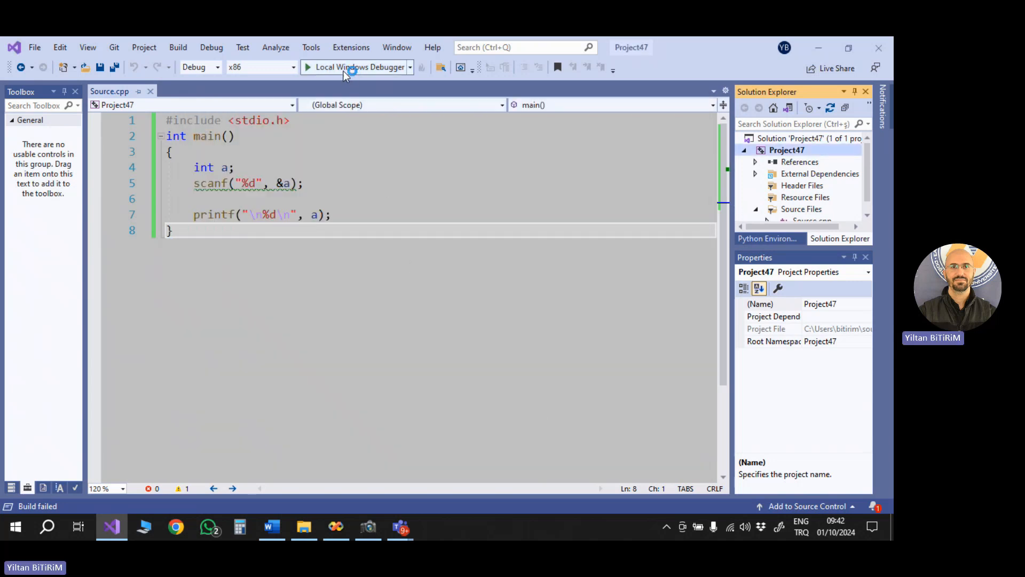
mouse_move(350, 72)
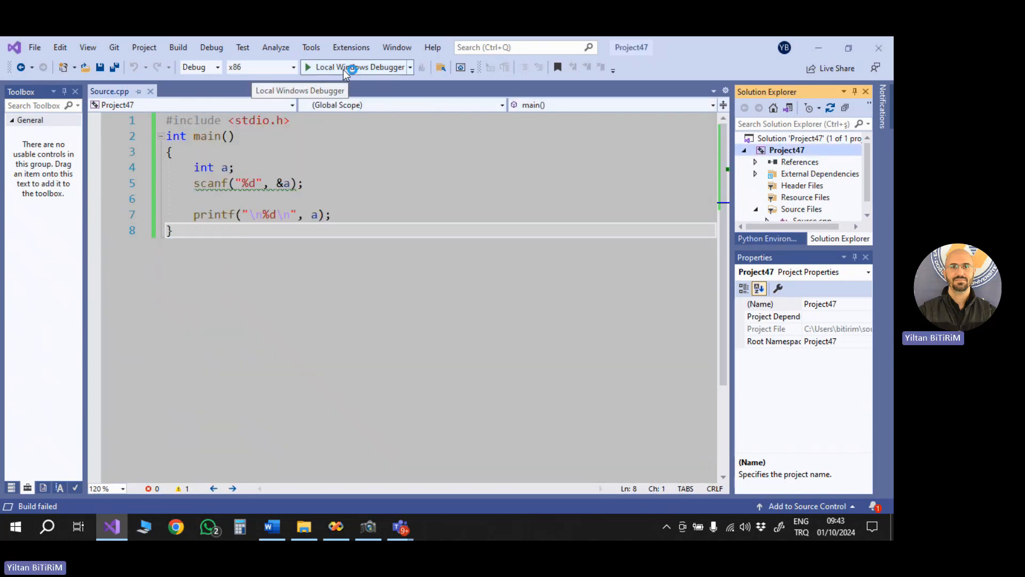
Step: Run with Local Windows Debugger, enter 15 in the console, and let it exit with code 0
left_click(343, 66)
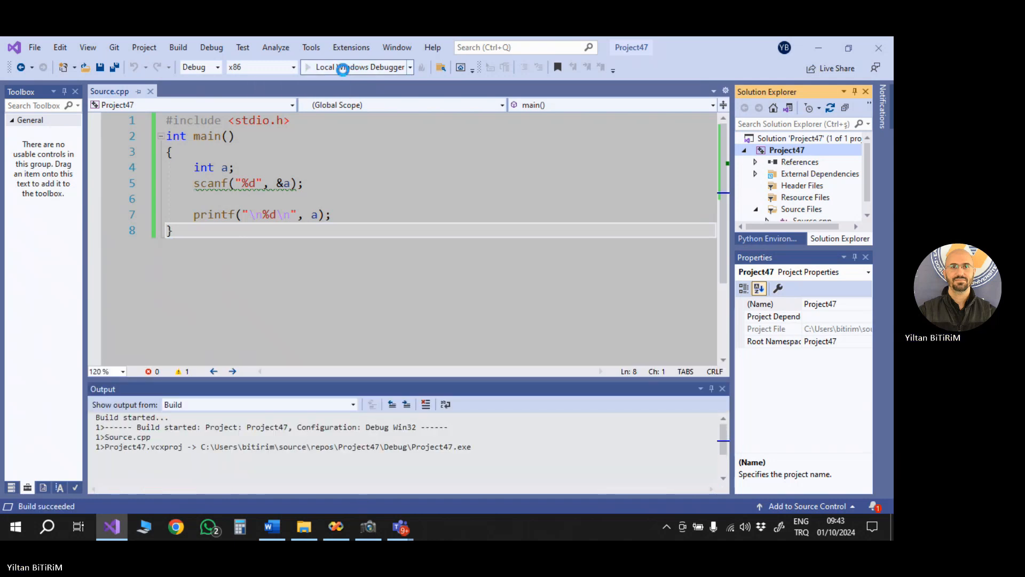
left_click(348, 66)
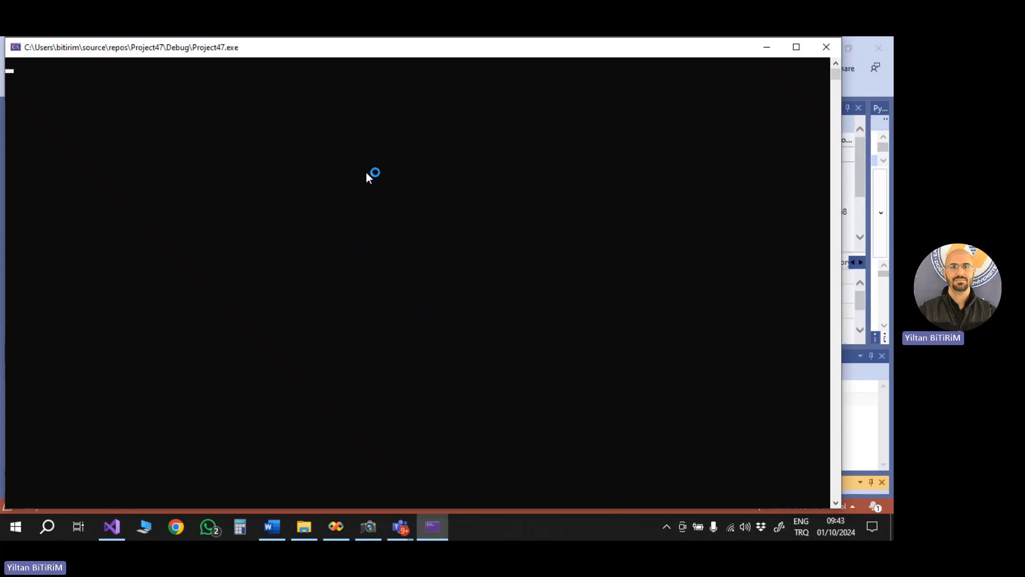
type("15")
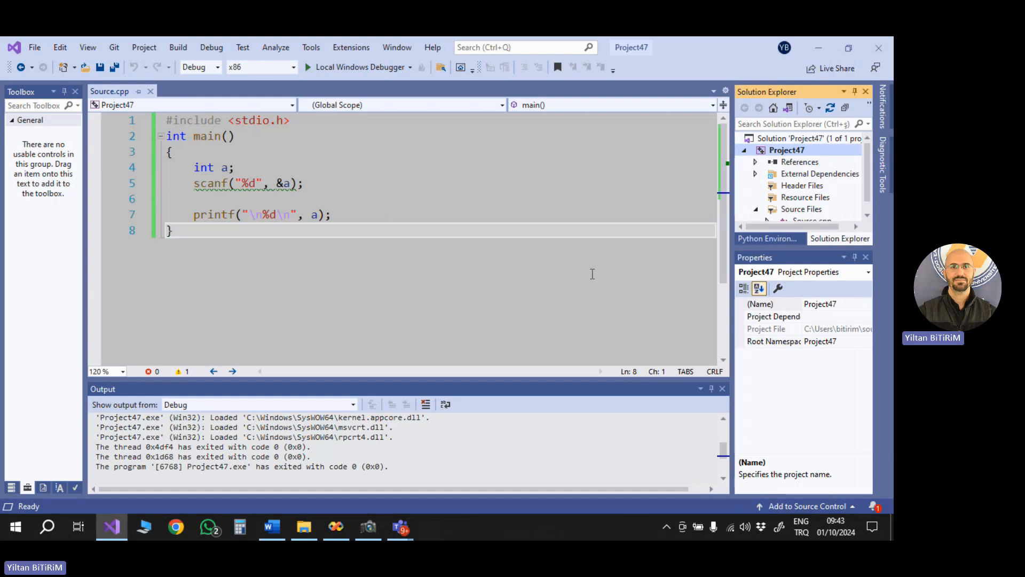
mouse_move(577, 293)
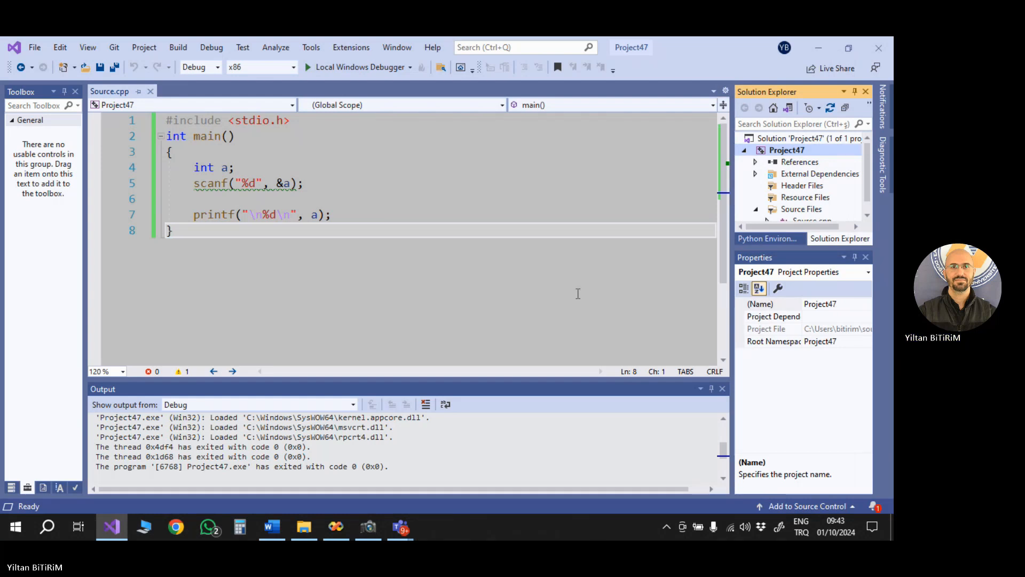